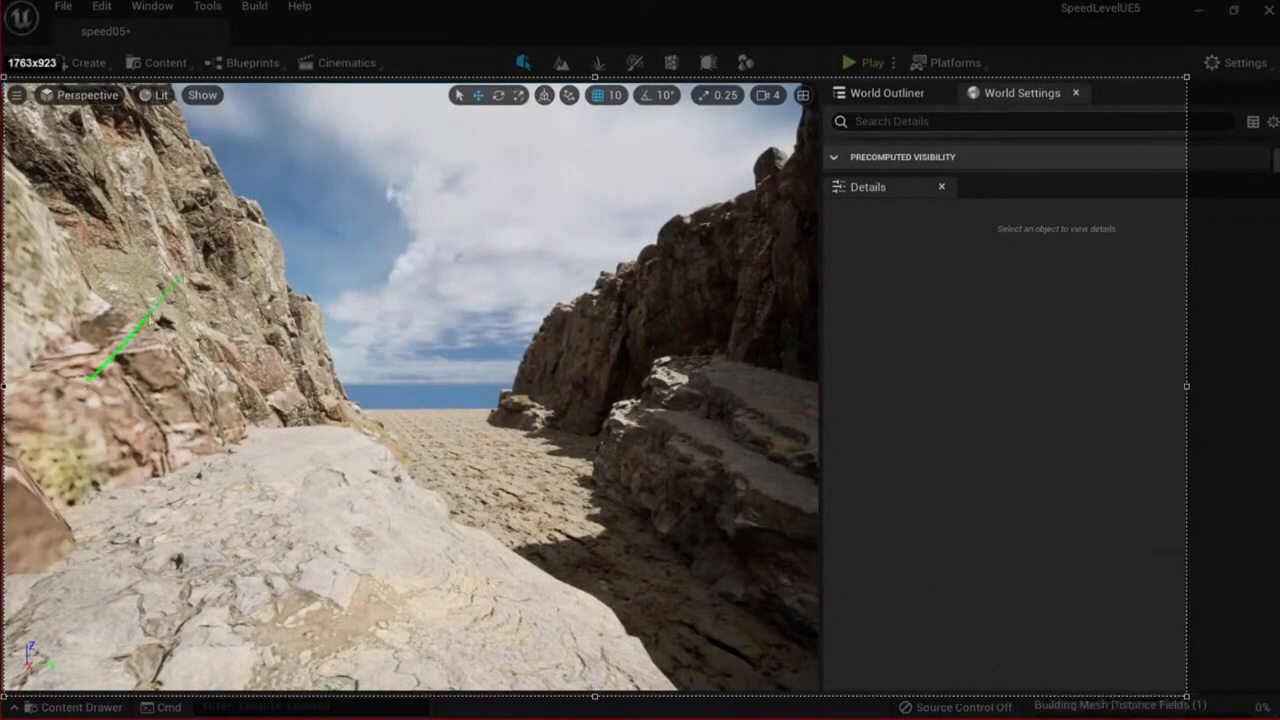
# Trace a green profile line along the left cliff, then set the annotation colour to orange
pyautogui.moveTo(90, 380); pyautogui.dragTo(533, 375)
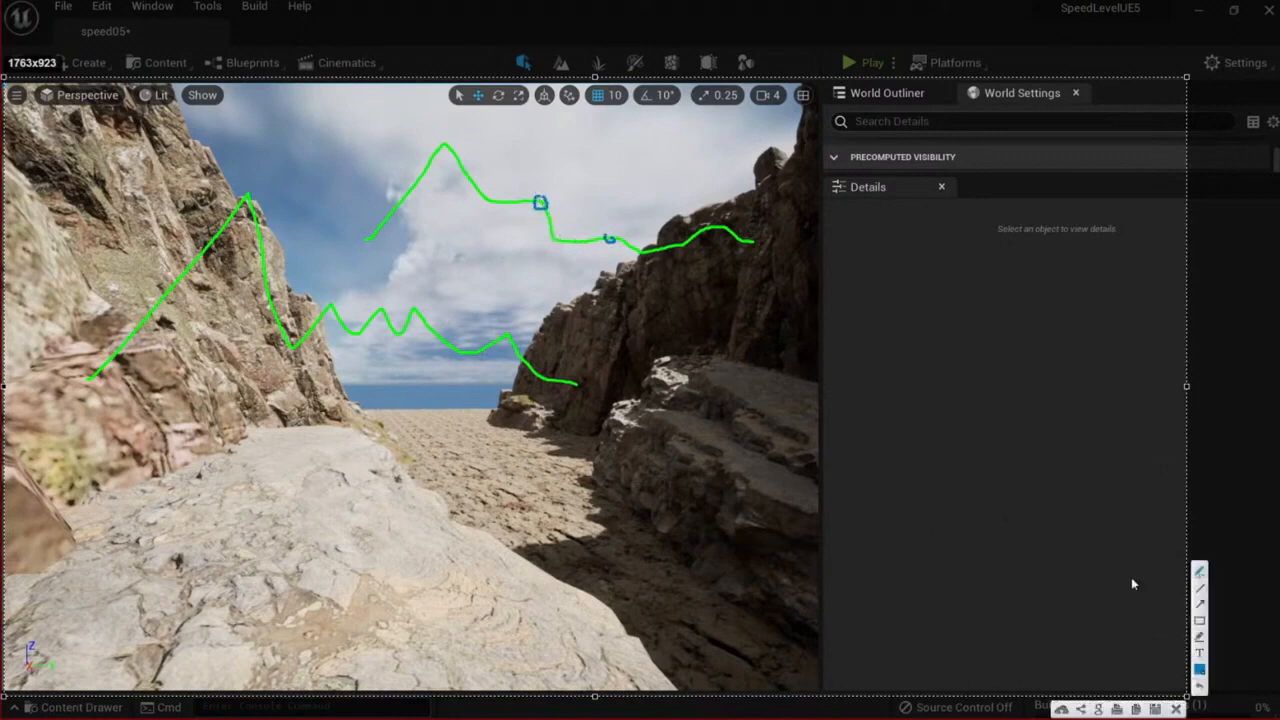
pyautogui.moveTo(465, 180)
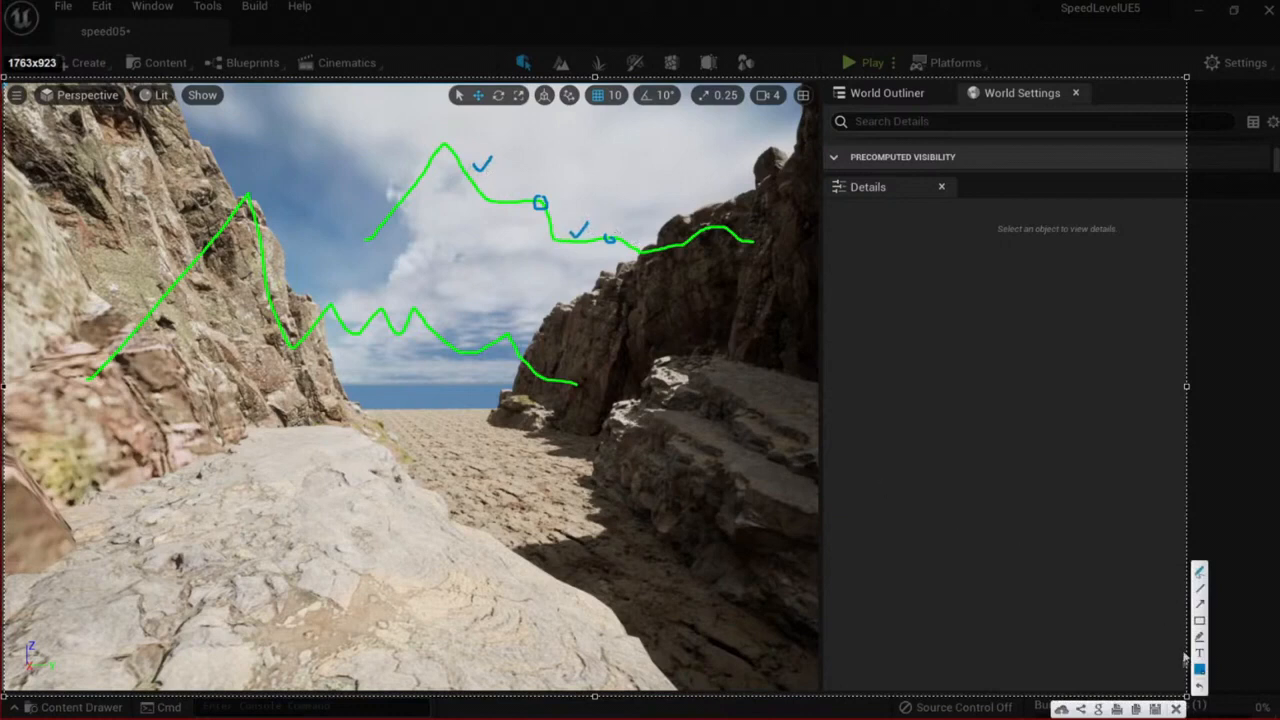
pyautogui.click(540, 203)
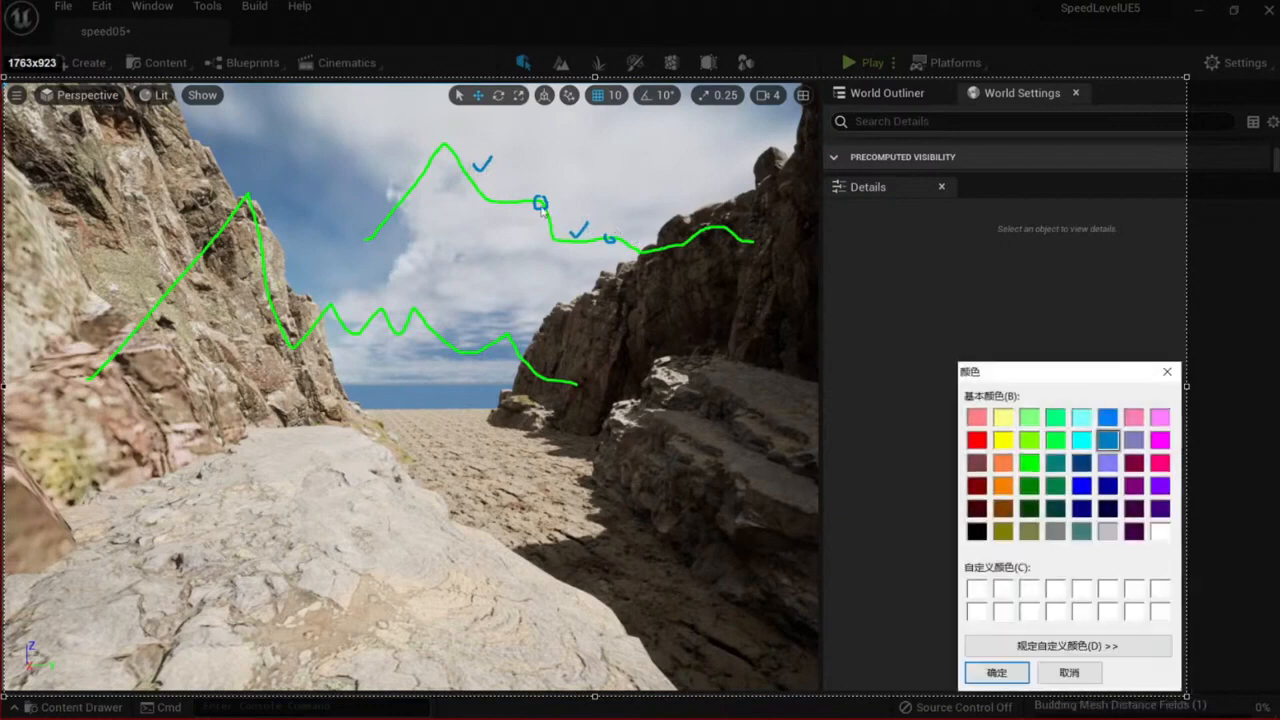
pyautogui.moveTo(550, 200)
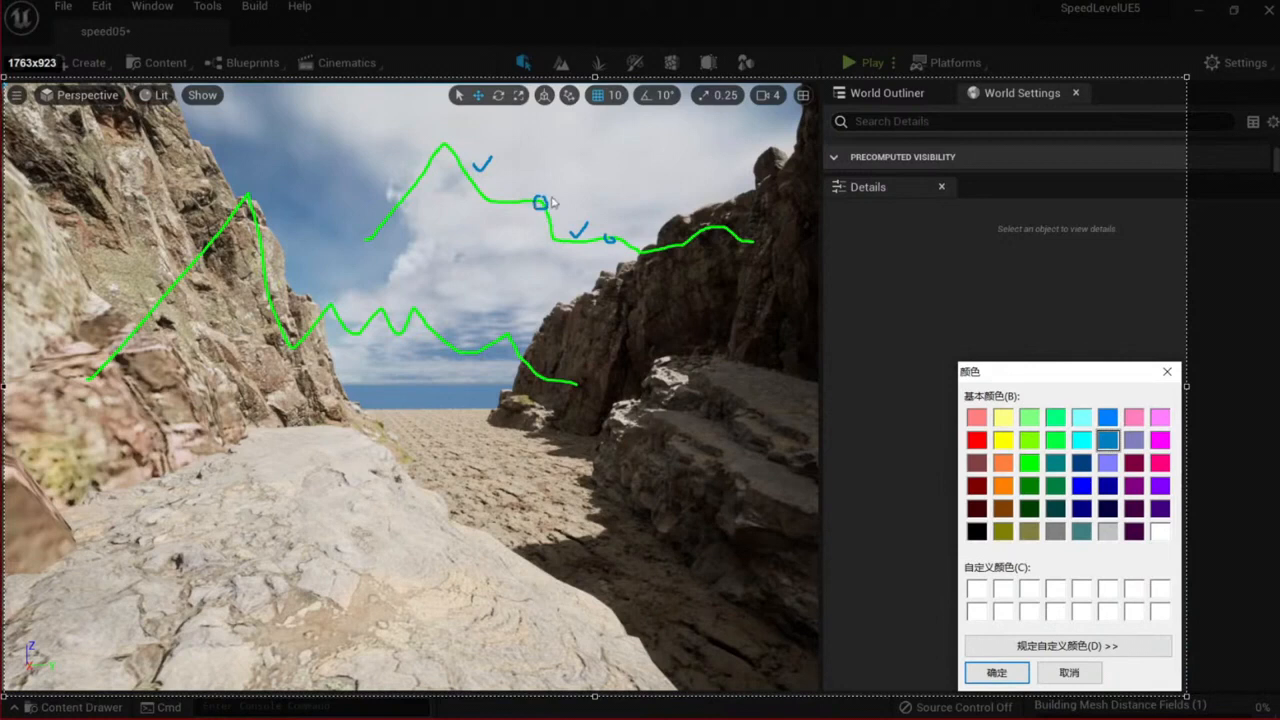
pyautogui.click(1003, 487)
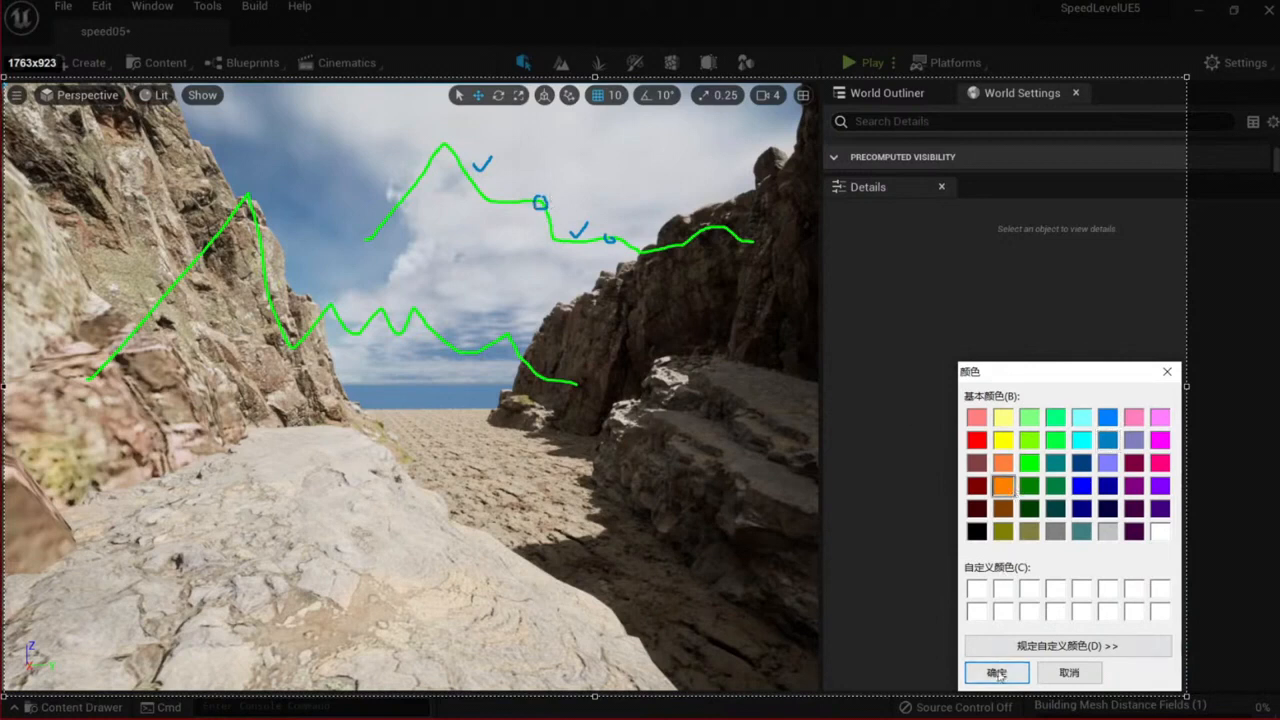
pyautogui.click(995, 672)
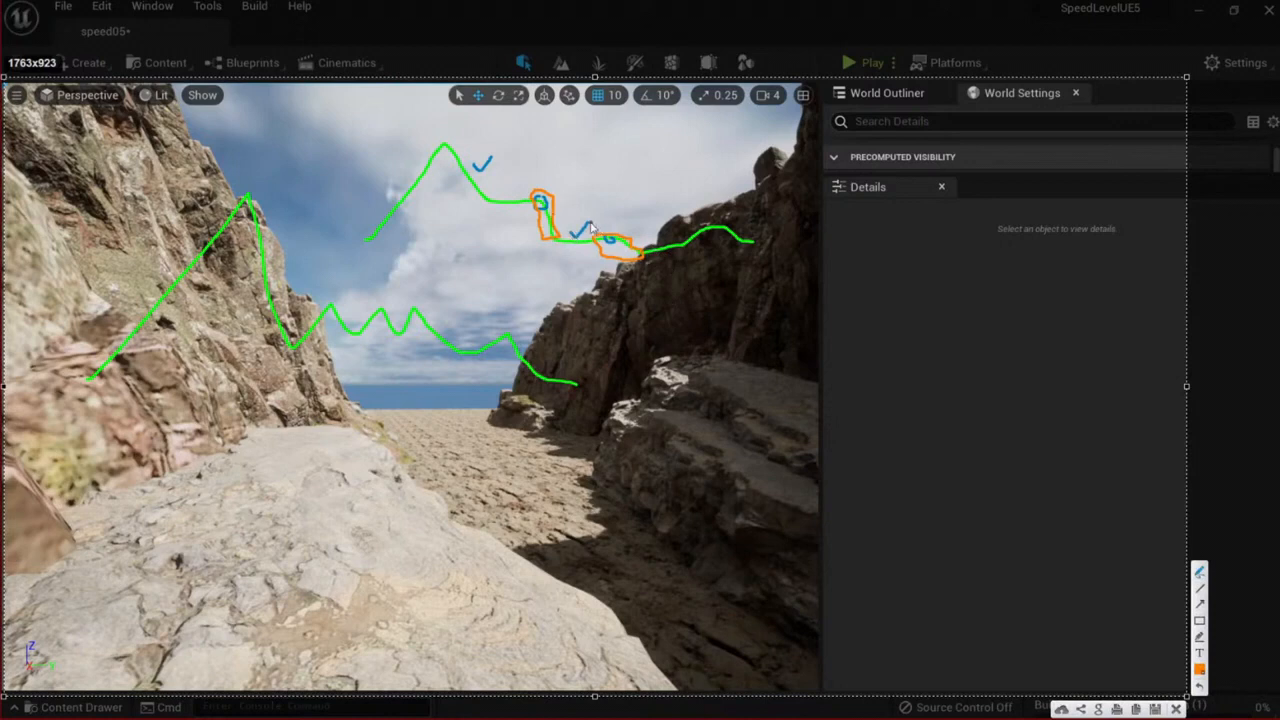
pyautogui.moveTo(448, 172)
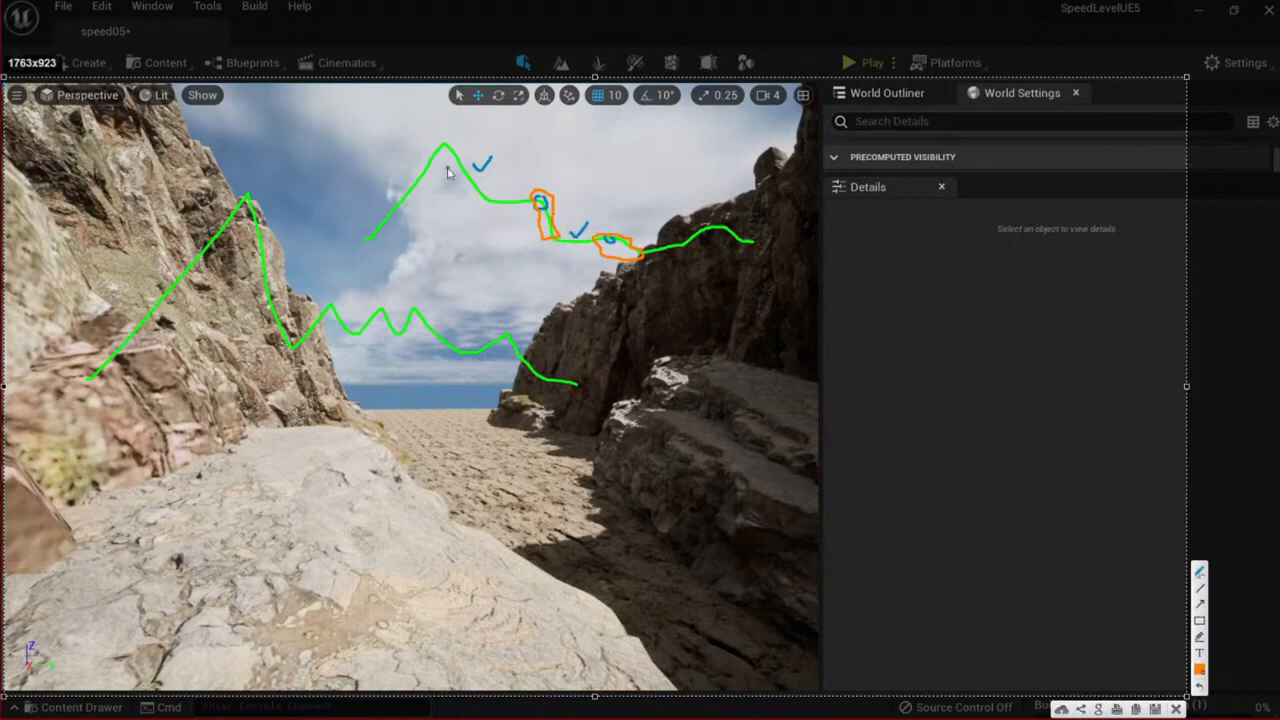